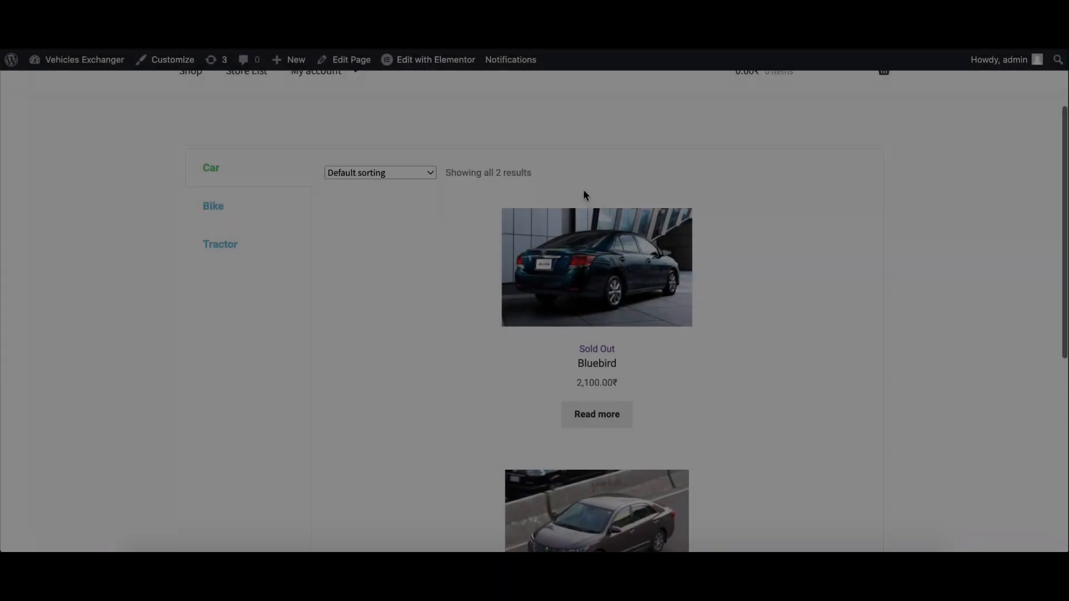
# Filter the public Store List to the Tractor store category.
pyautogui.scroll(-3)
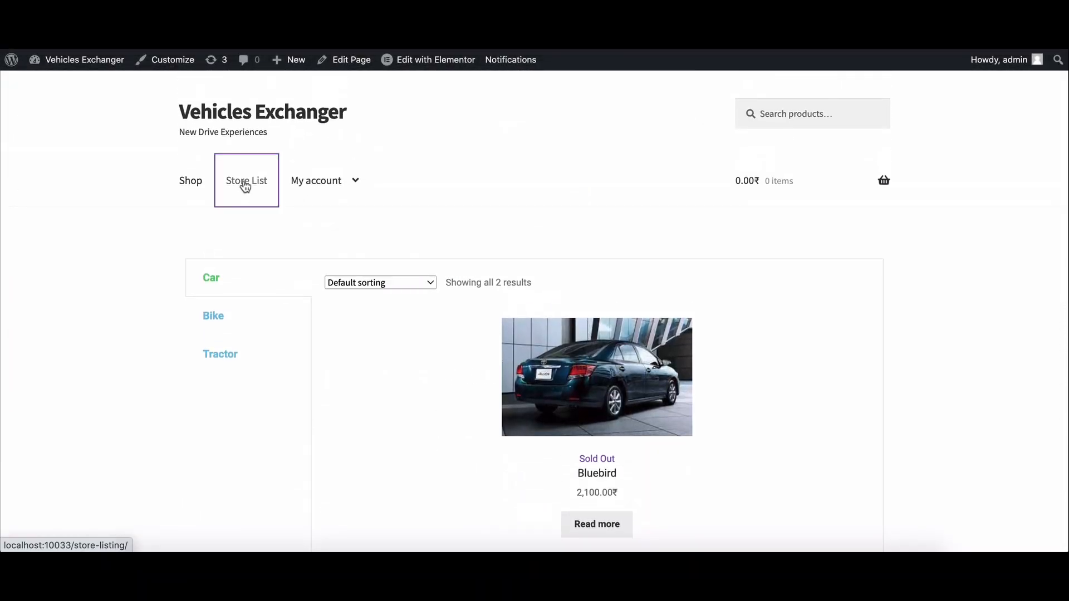
pyautogui.click(246, 181)
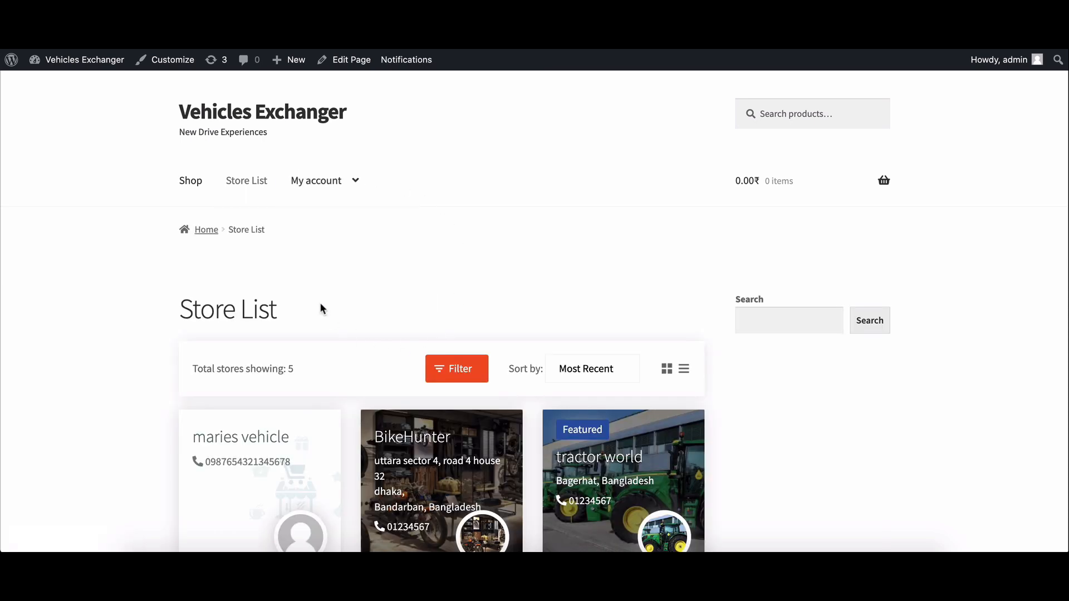
pyautogui.scroll(-3)
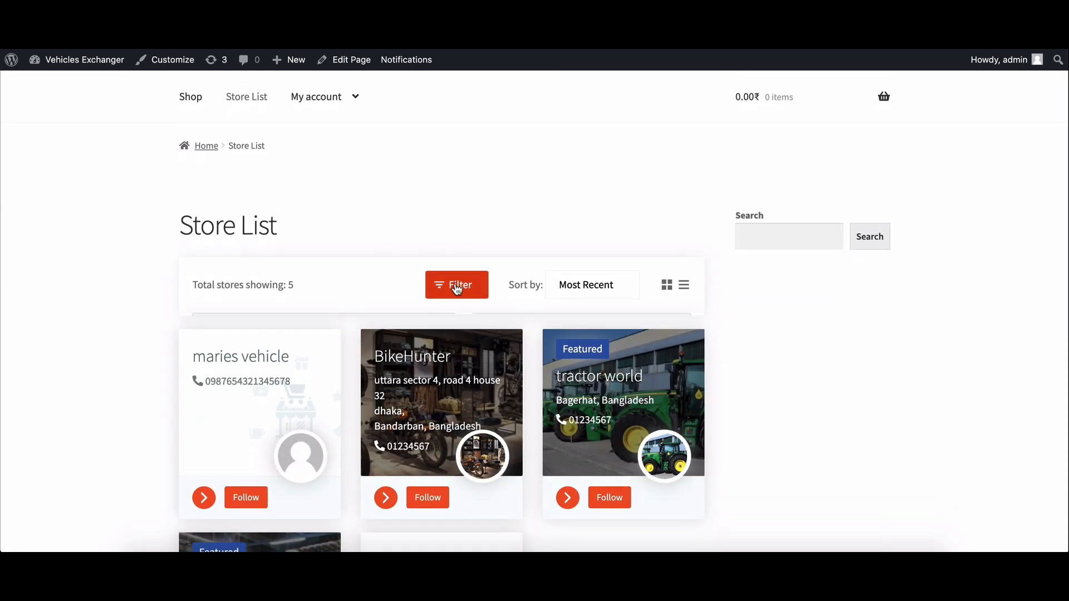
pyautogui.click(457, 285)
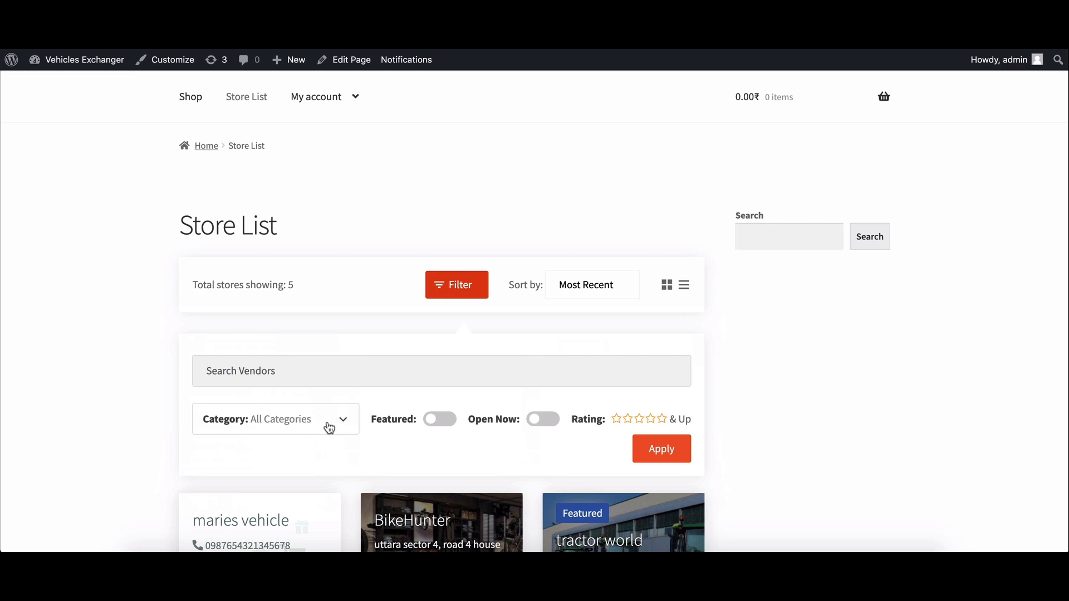
pyautogui.click(307, 471)
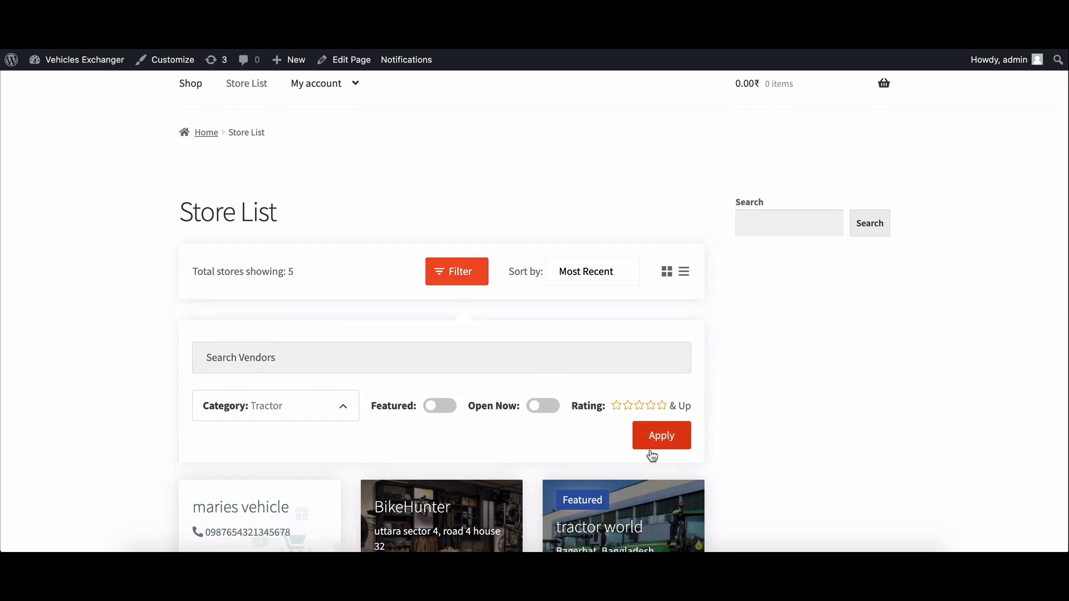
pyautogui.click(661, 435)
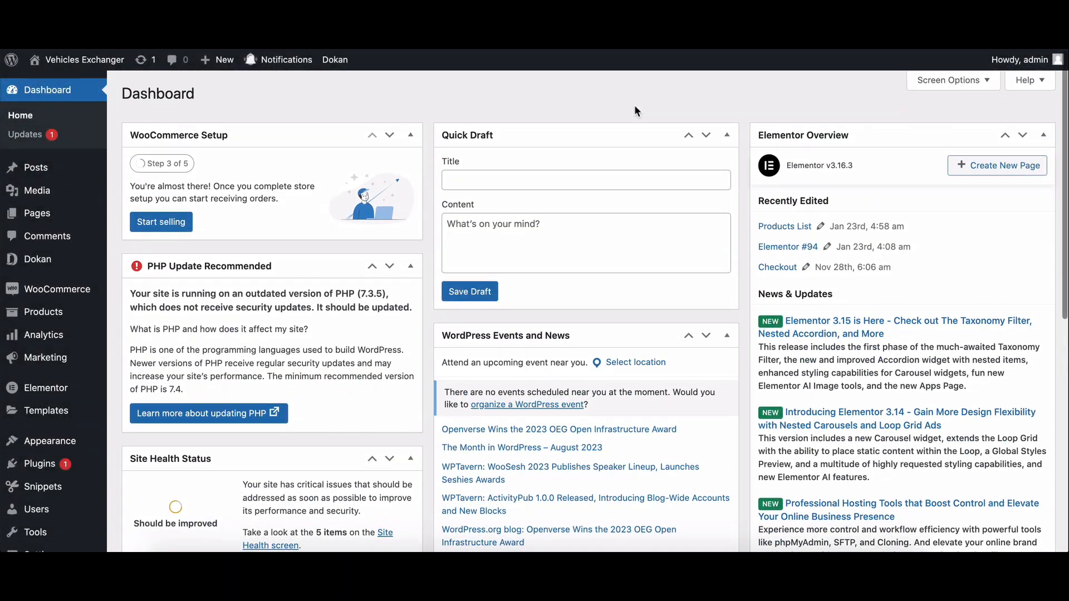
# Open Dokan > Settings from the wp-admin sidebar.
pyautogui.scroll(-3)
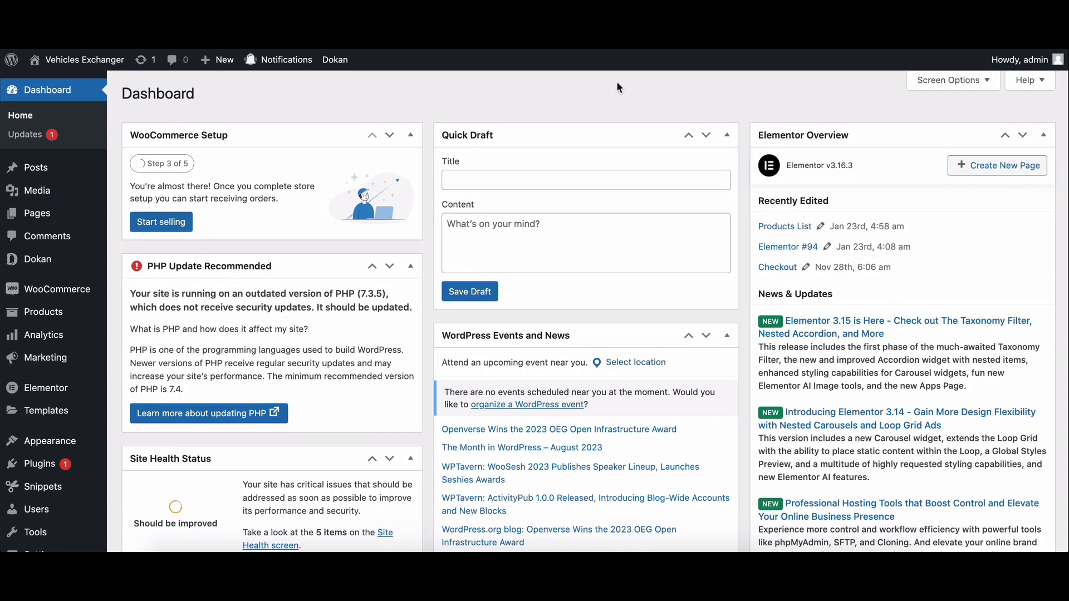
pyautogui.moveTo(558, 106)
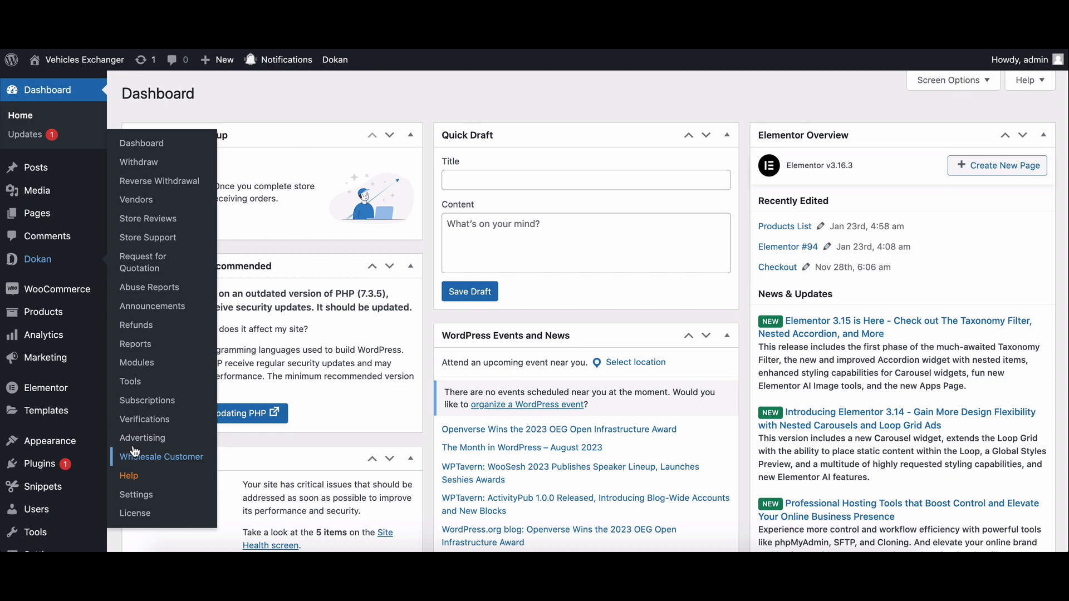
pyautogui.click(136, 495)
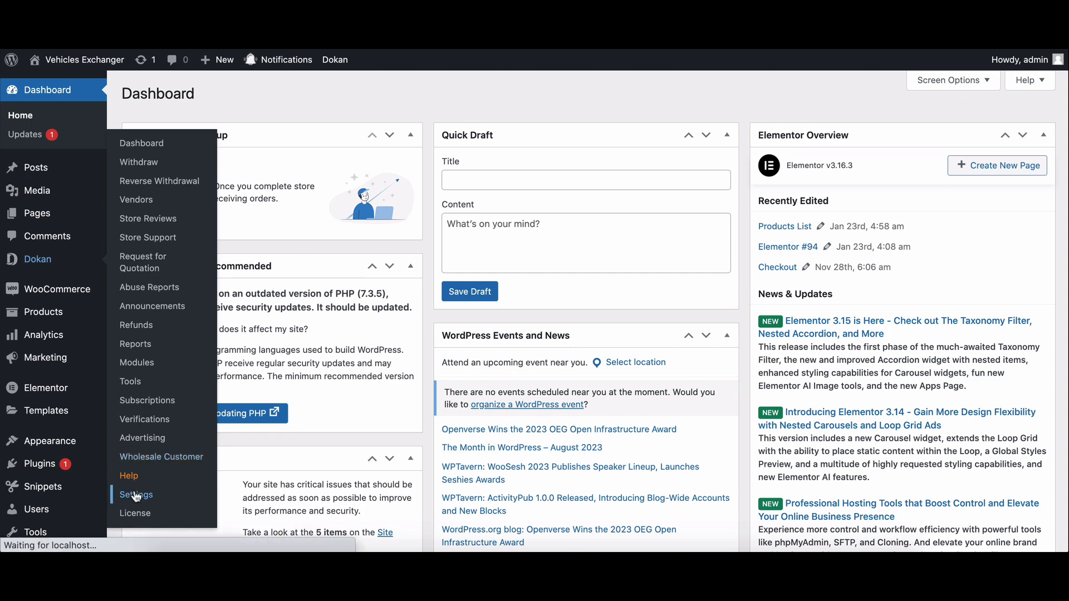
pyautogui.click(135, 495)
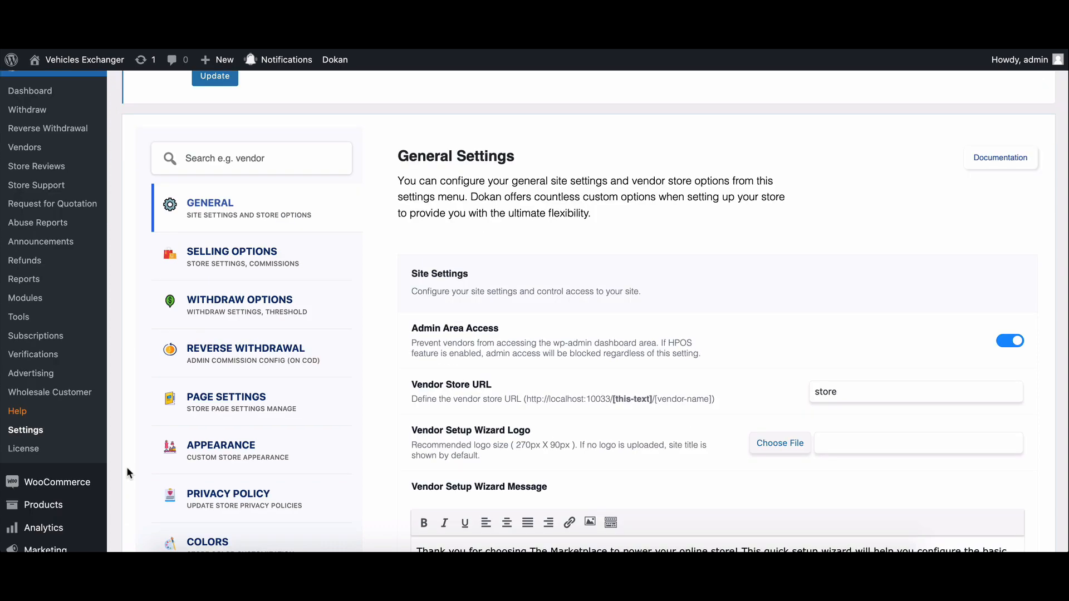
# Set the Store Category option to Multiple in General Settings and save.
pyautogui.scroll(-3)
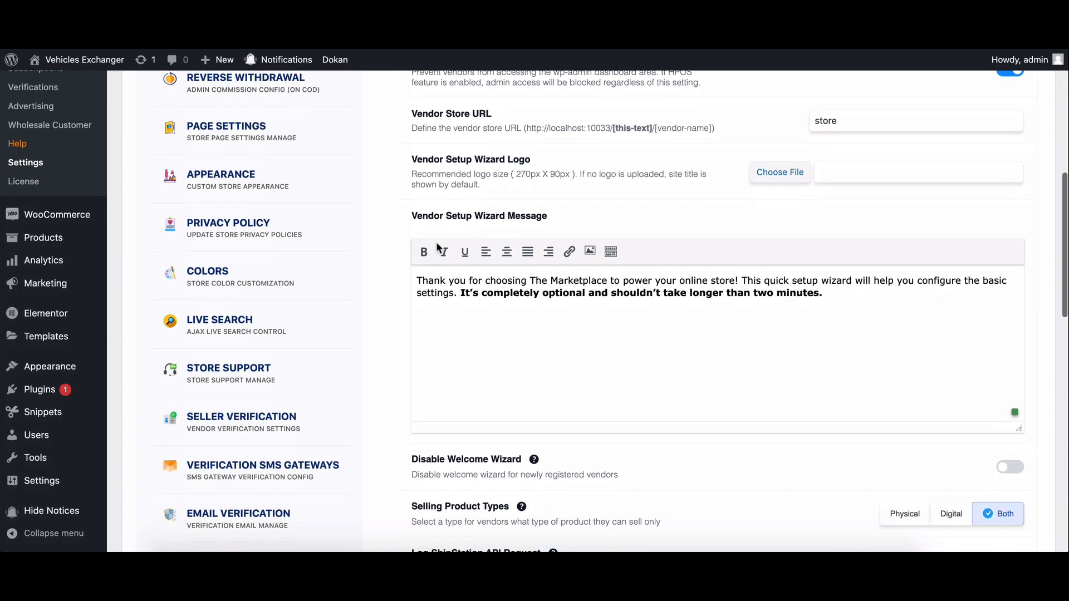
pyautogui.scroll(-3)
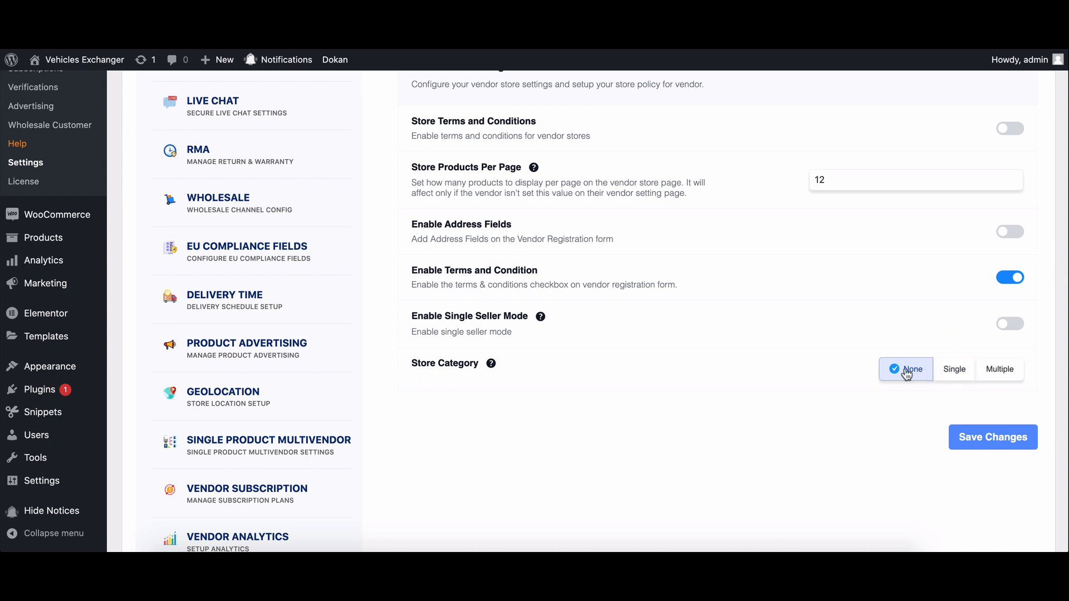
pyautogui.moveTo(894, 358)
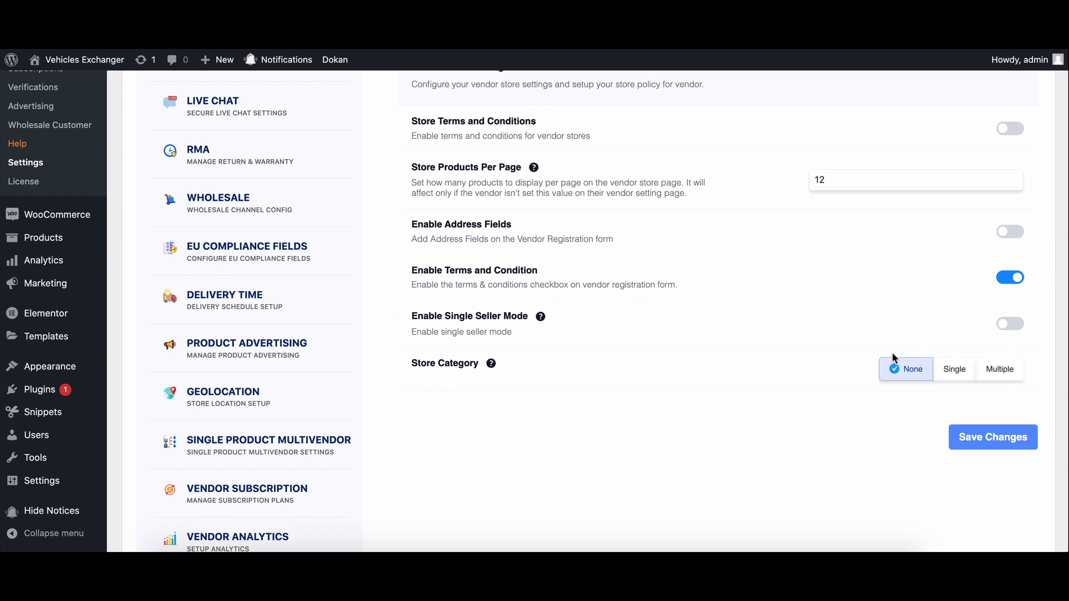
pyautogui.moveTo(999, 369)
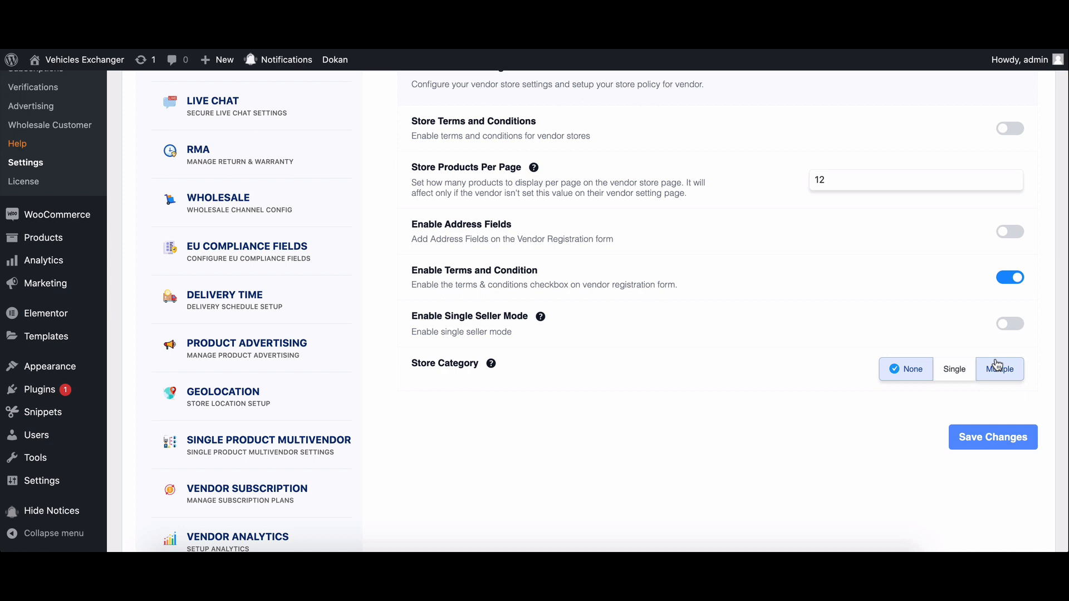
pyautogui.moveTo(911, 345)
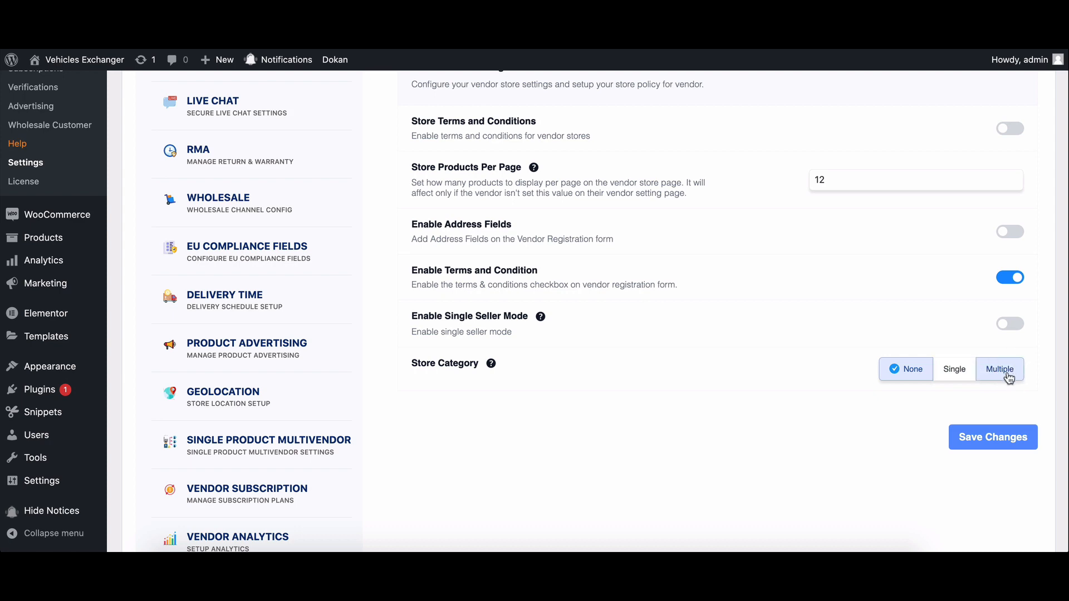
pyautogui.click(999, 369)
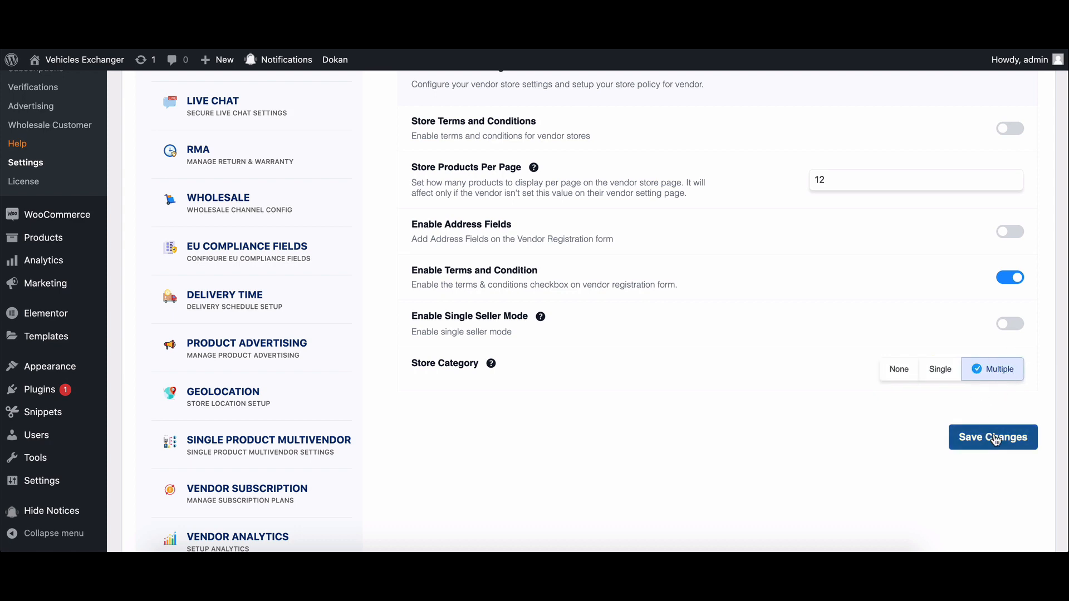
pyautogui.click(992, 437)
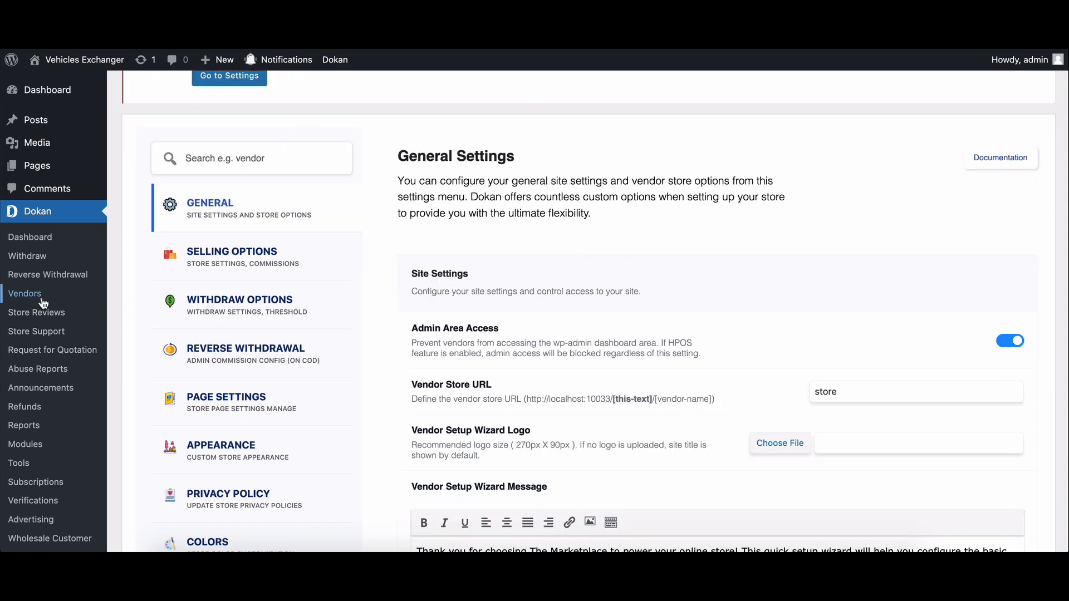
# Add a store category named 'Tractor' under Dokan > Vendors > Store Categories.
pyautogui.click(24, 294)
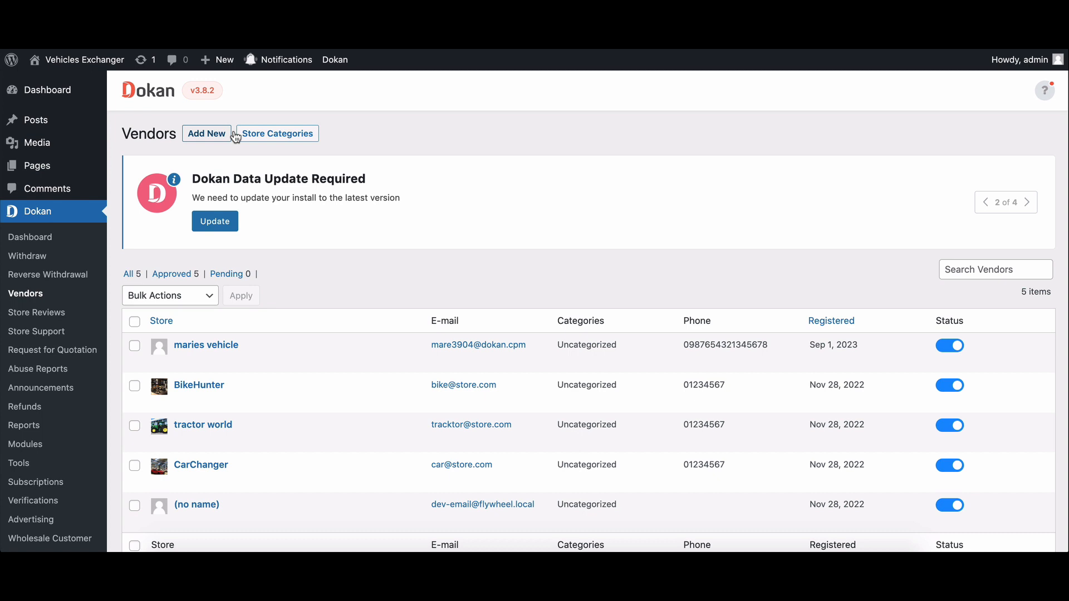
pyautogui.click(277, 133)
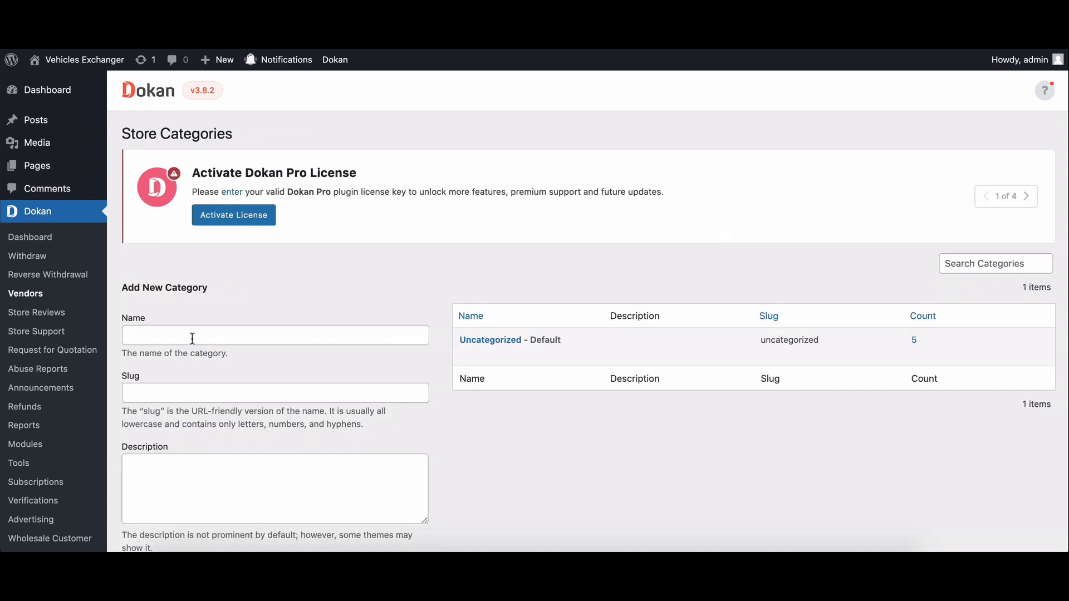
pyautogui.write('Tractor')
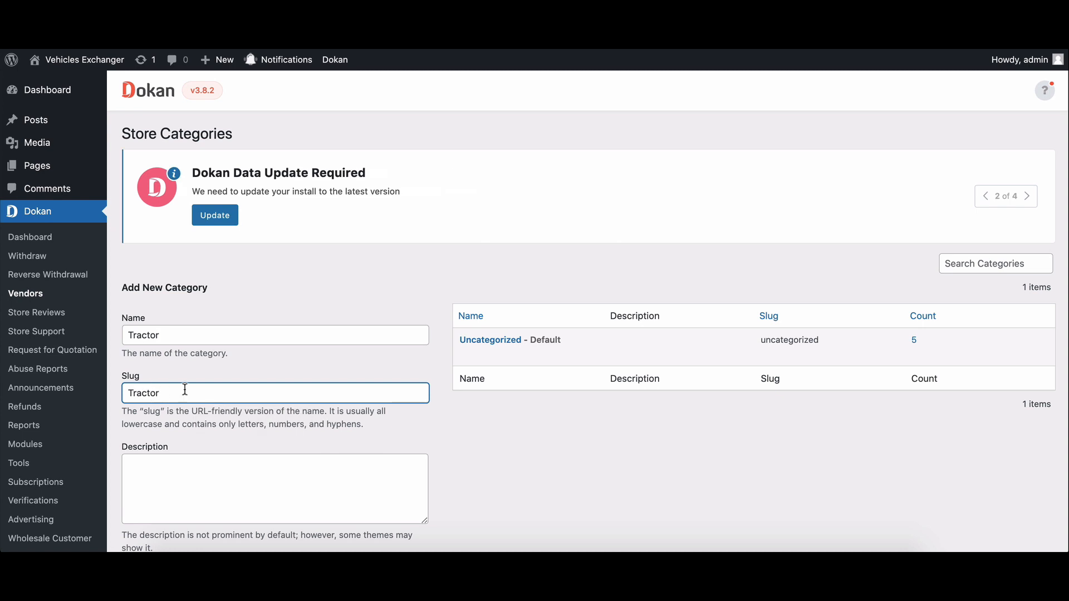
pyautogui.scroll(-3)
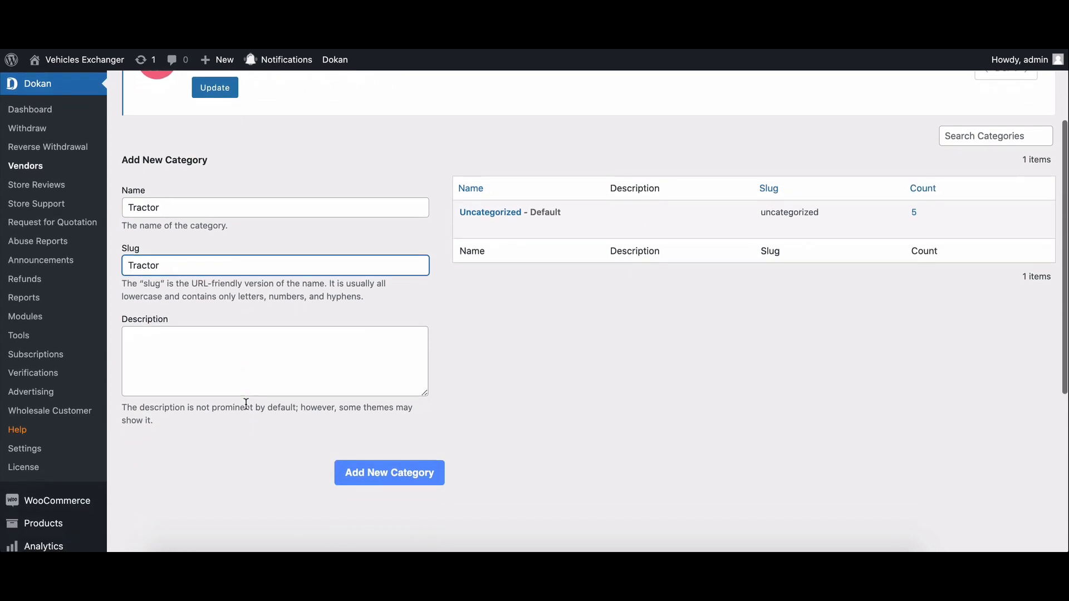
pyautogui.click(389, 472)
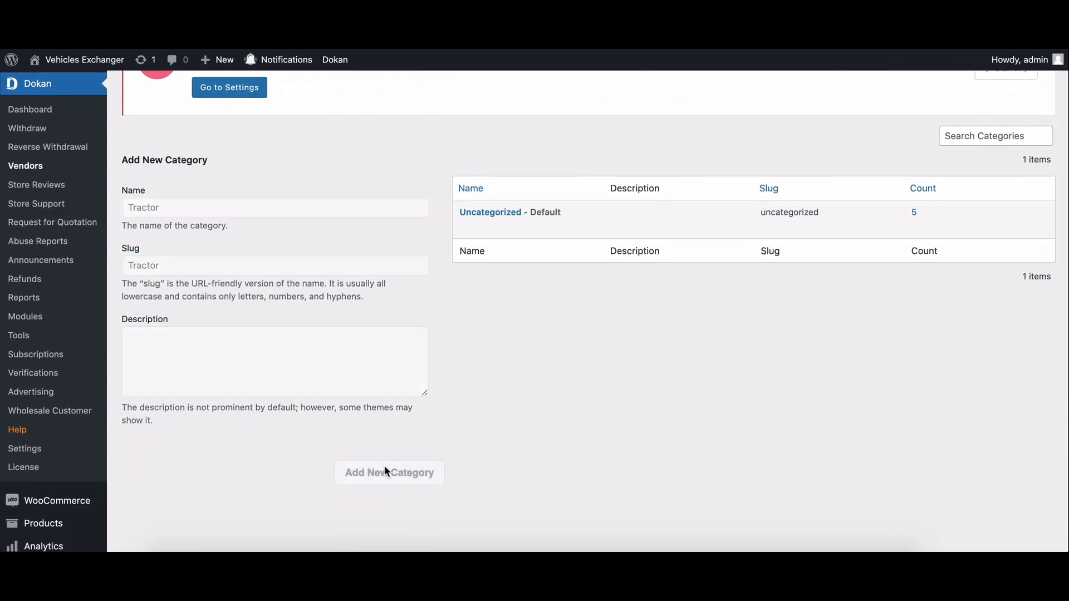
pyautogui.click(389, 473)
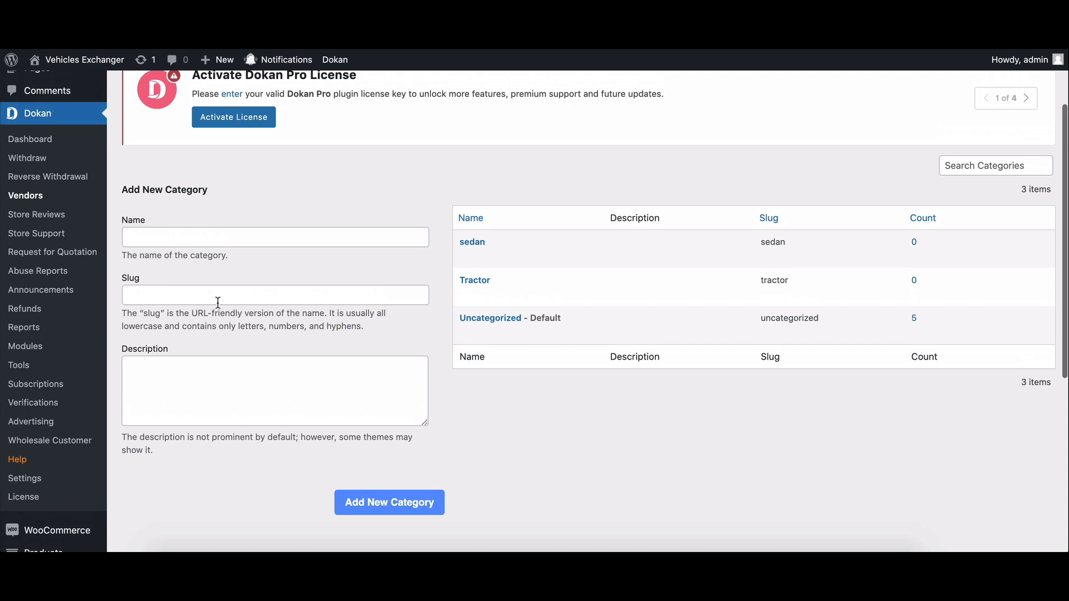
# Edit vendor tractor world, set its store category to Tractor, and confirm.
pyautogui.click(25, 195)
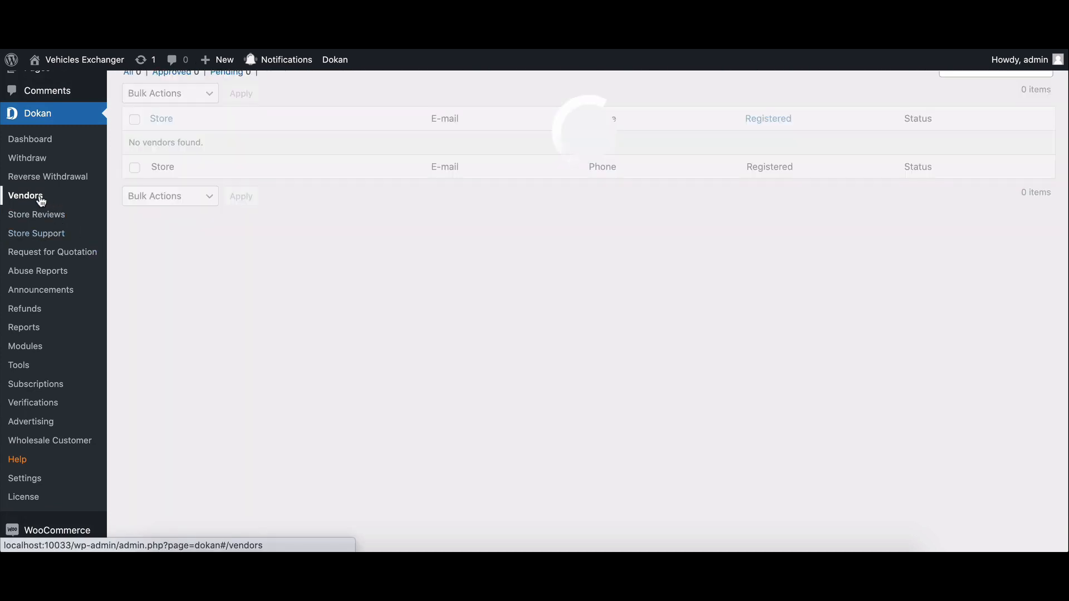
pyautogui.click(26, 196)
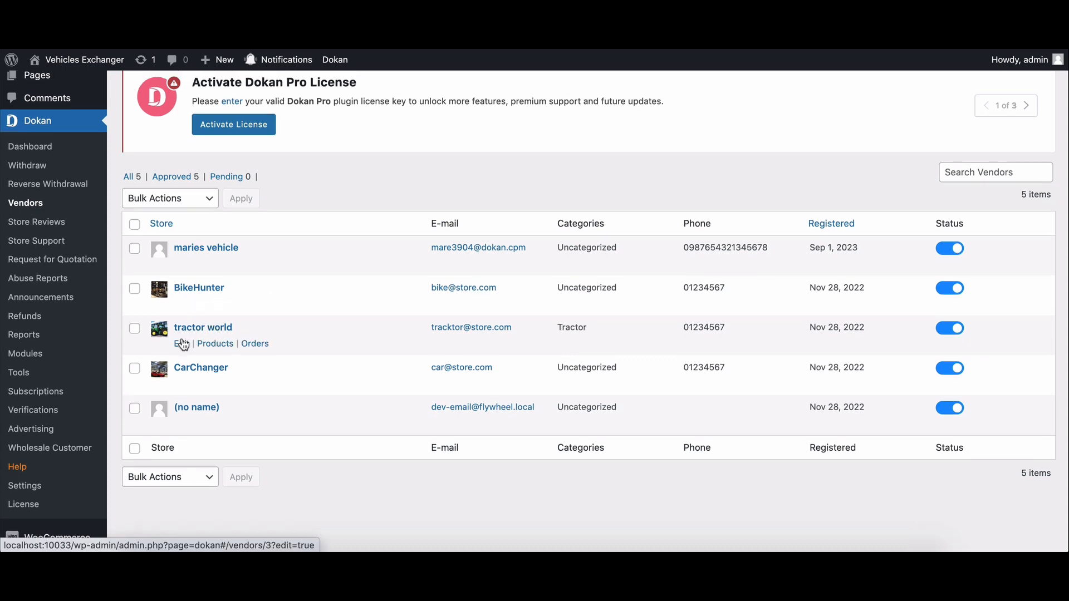
pyautogui.click(204, 327)
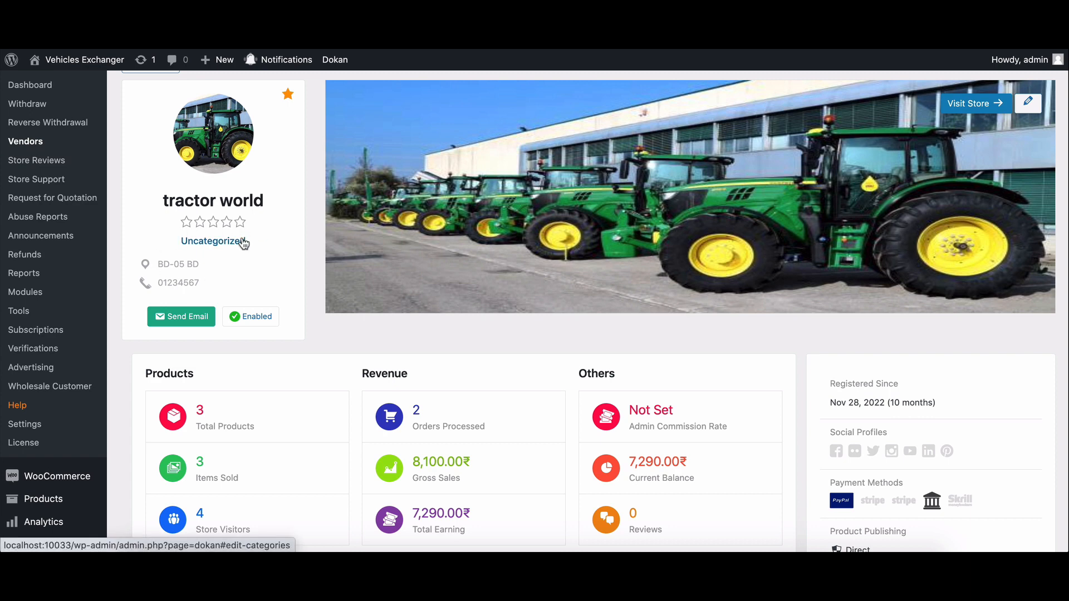
pyautogui.click(212, 242)
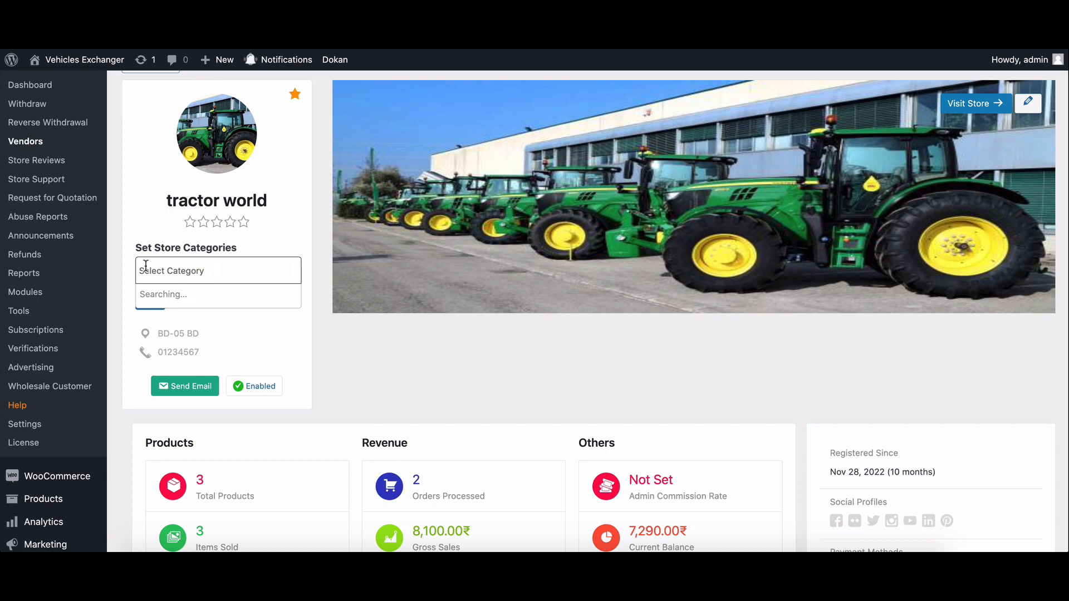
pyautogui.write('Tractor')
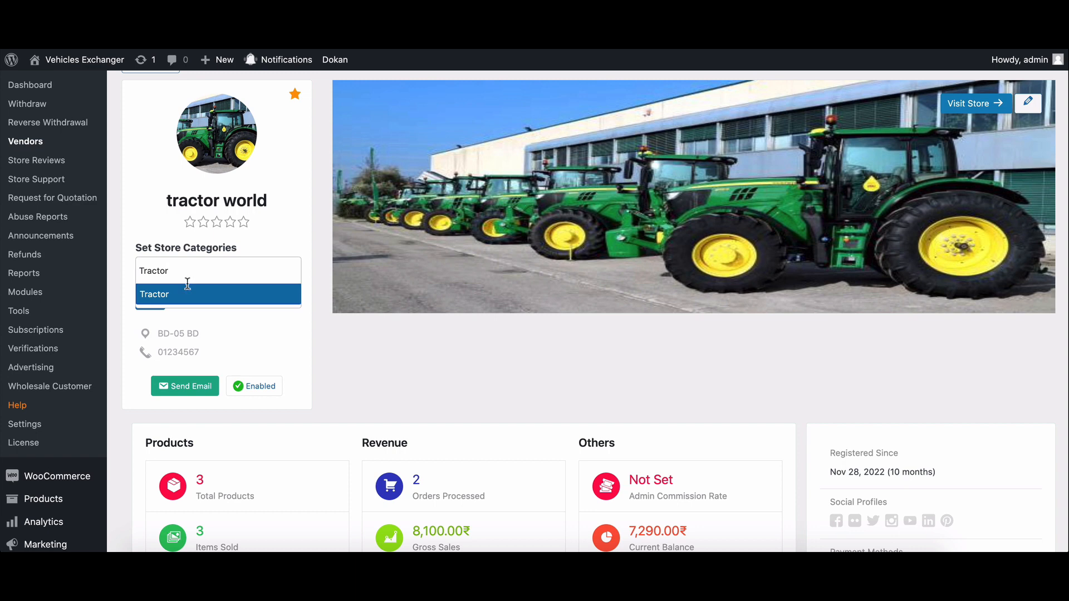
pyautogui.click(154, 294)
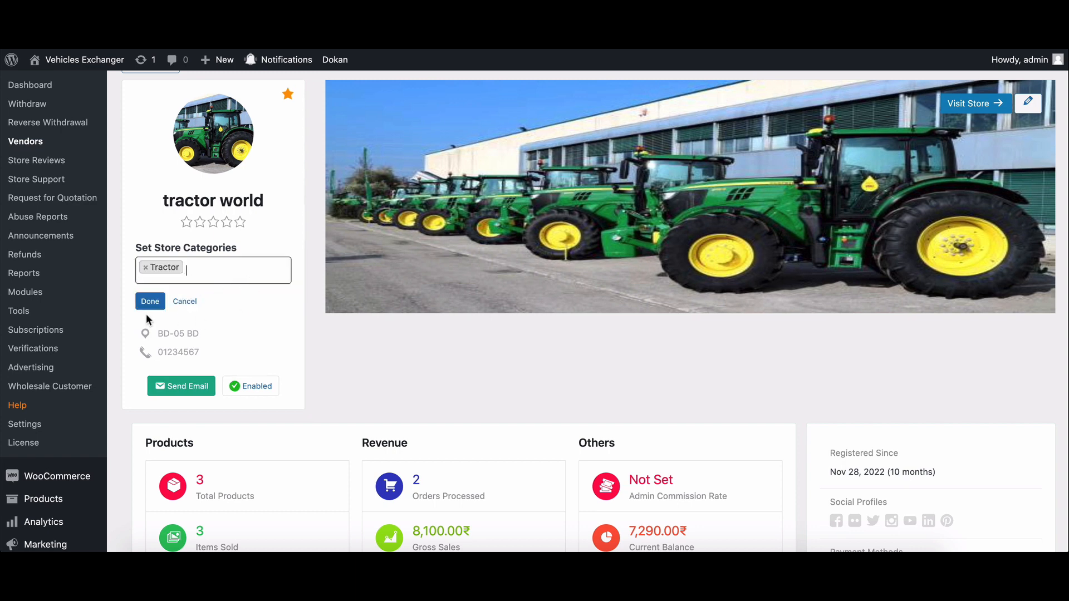
pyautogui.click(149, 301)
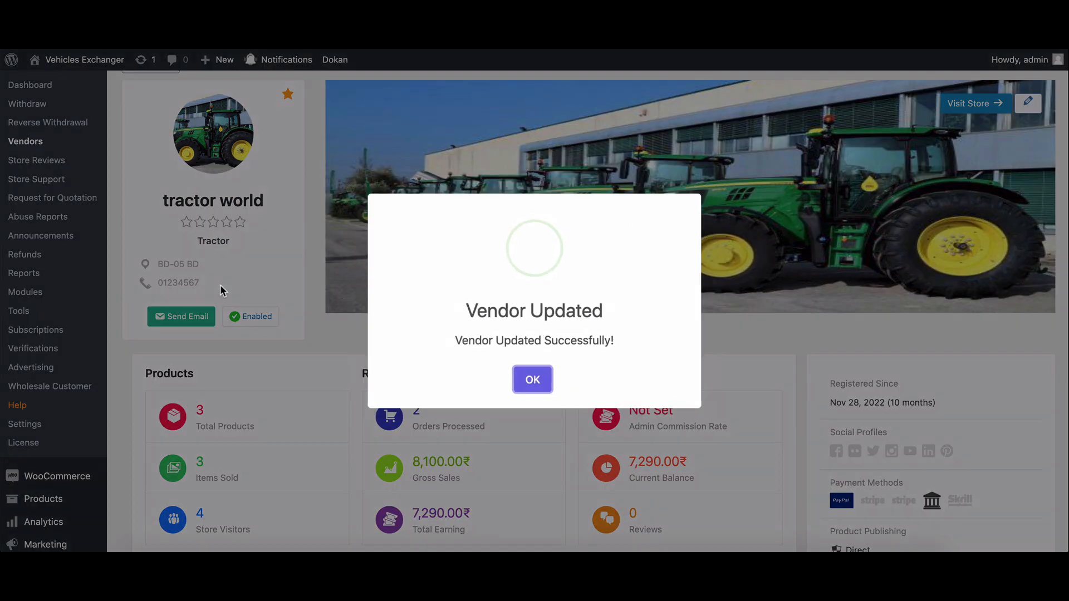
pyautogui.click(532, 380)
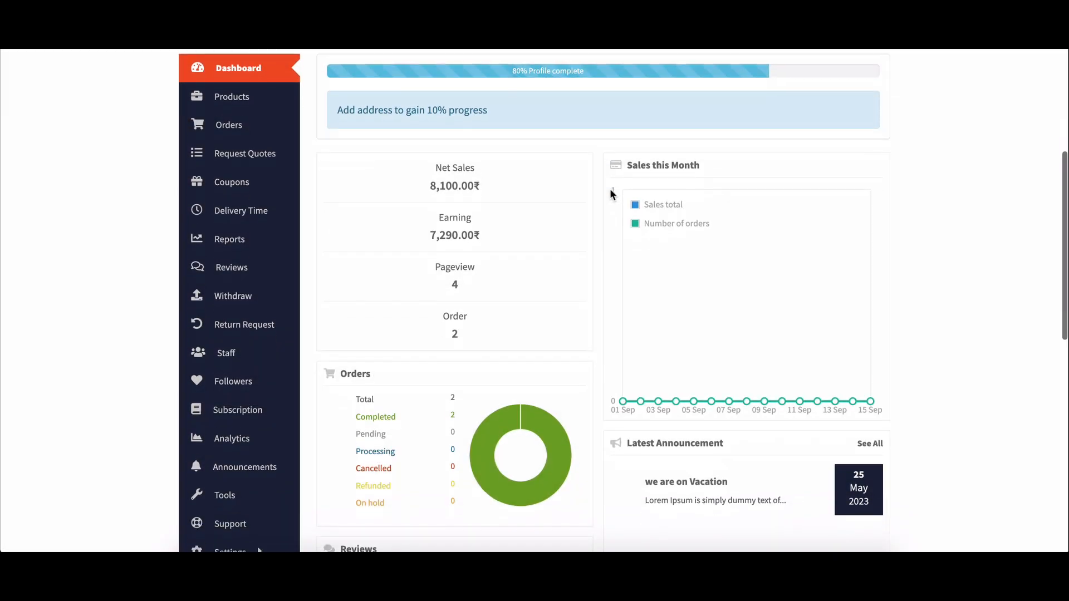
# Open the Settings page from the vendor dashboard sidebar.
pyautogui.scroll(-3)
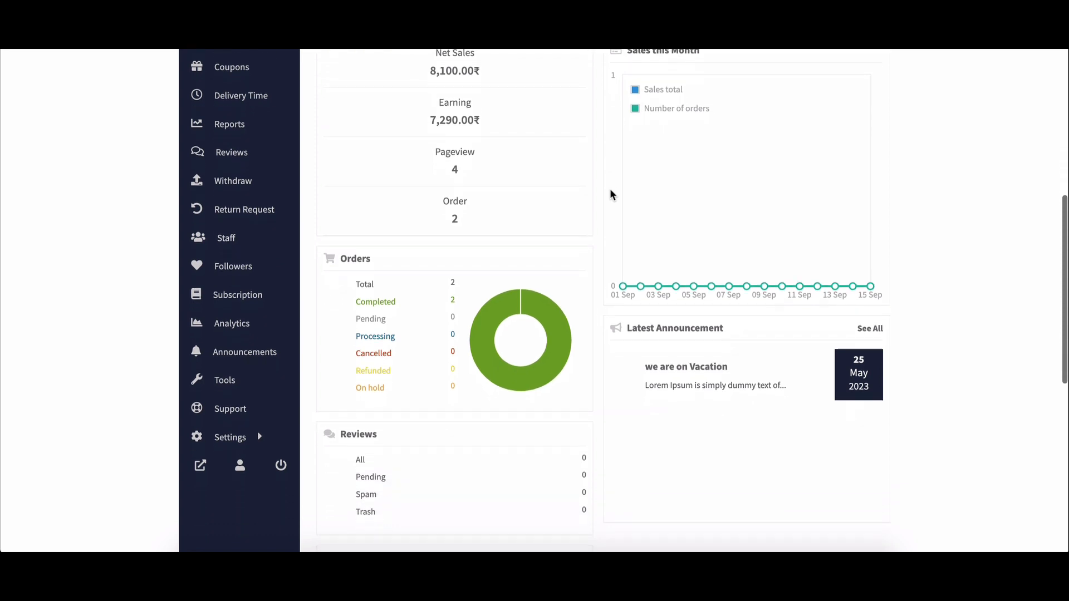
pyautogui.scroll(-3)
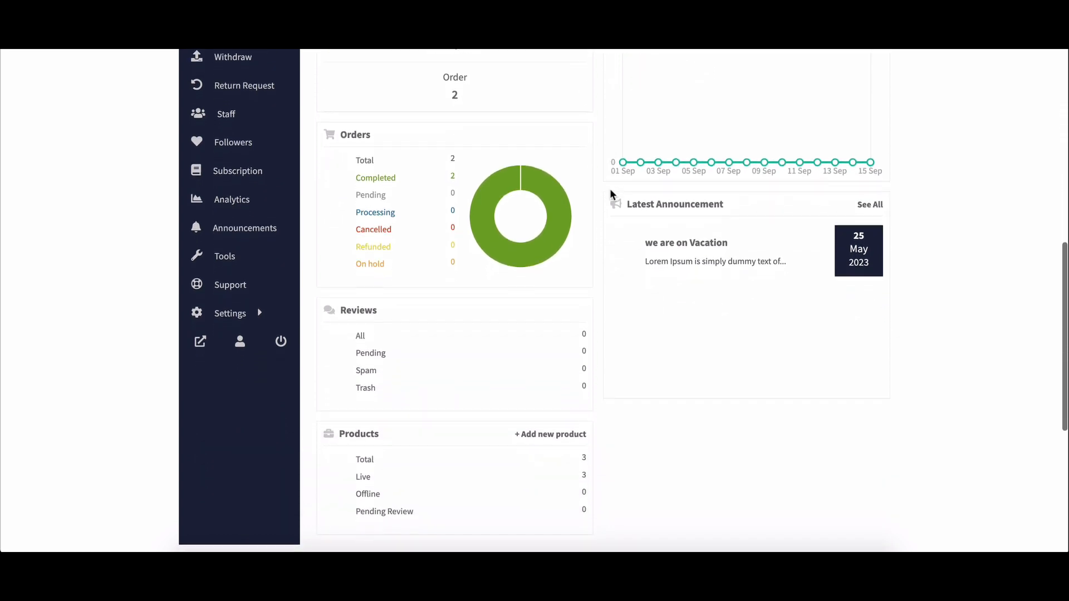
pyautogui.scroll(-3)
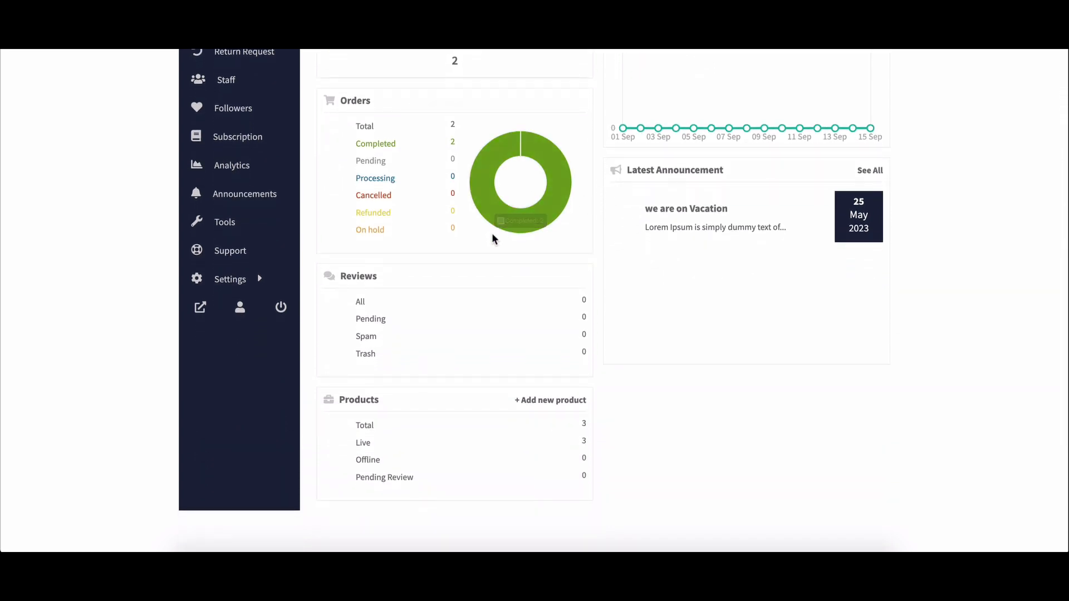
pyautogui.click(230, 279)
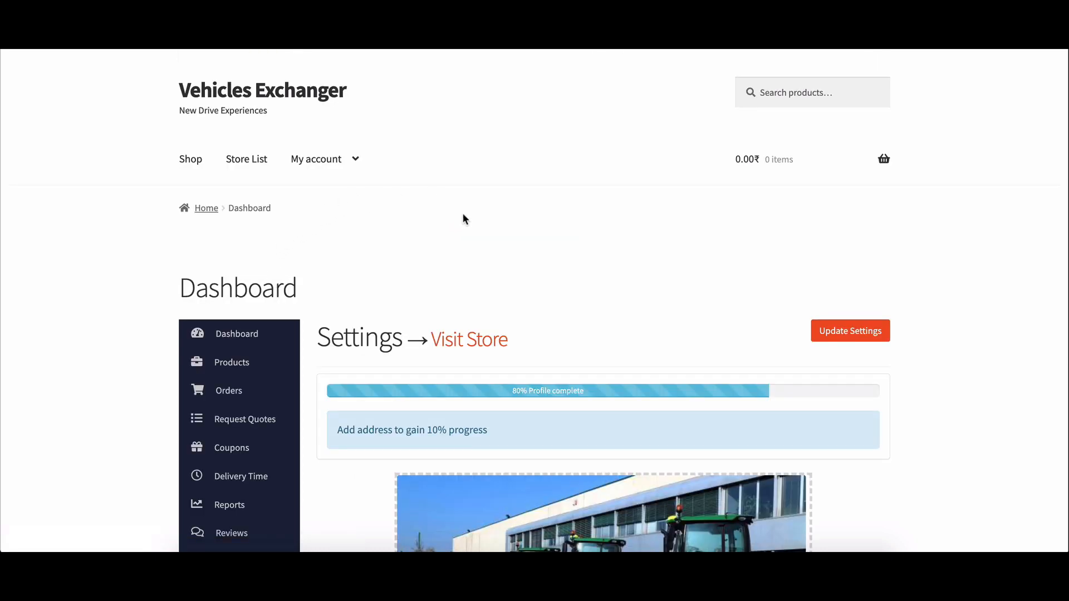
# Set the vendor's store category to Tractor instead of Uncategorized and update settings.
pyautogui.scroll(-3)
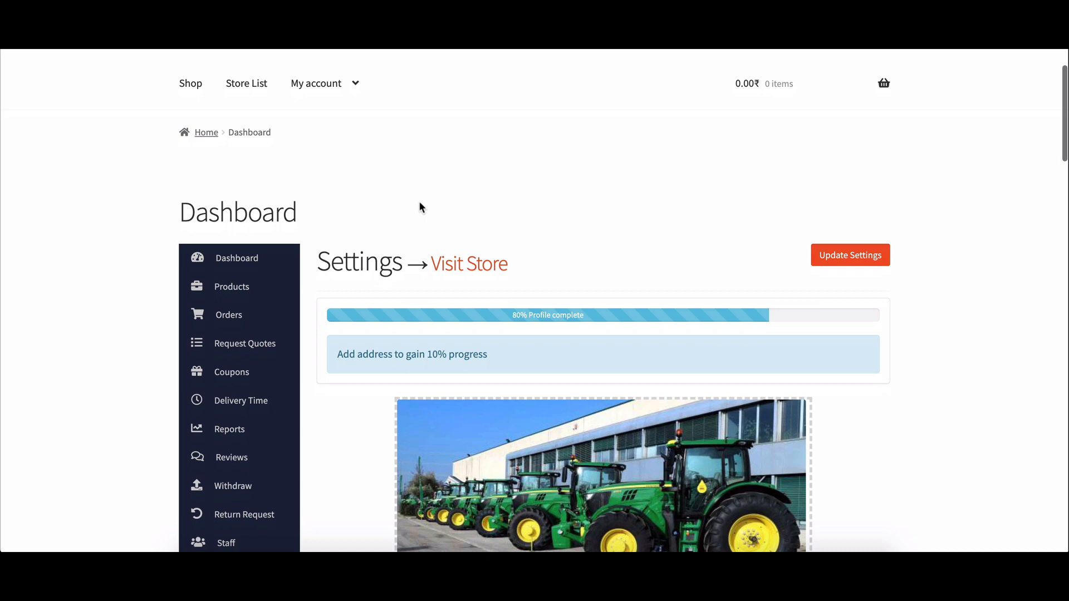
pyautogui.scroll(-3)
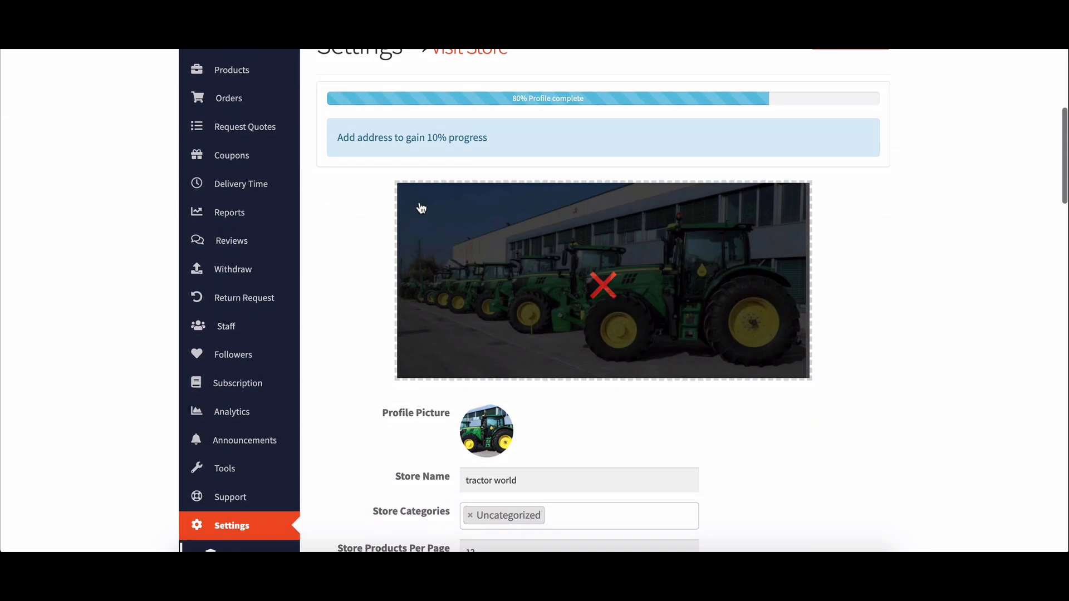
pyautogui.scroll(-3)
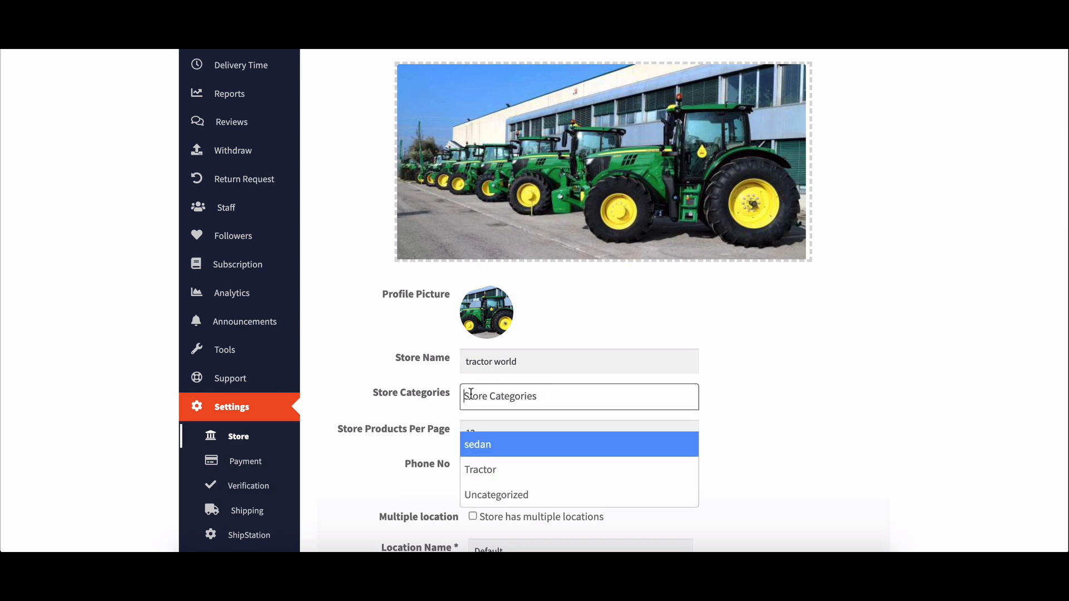
pyautogui.click(480, 470)
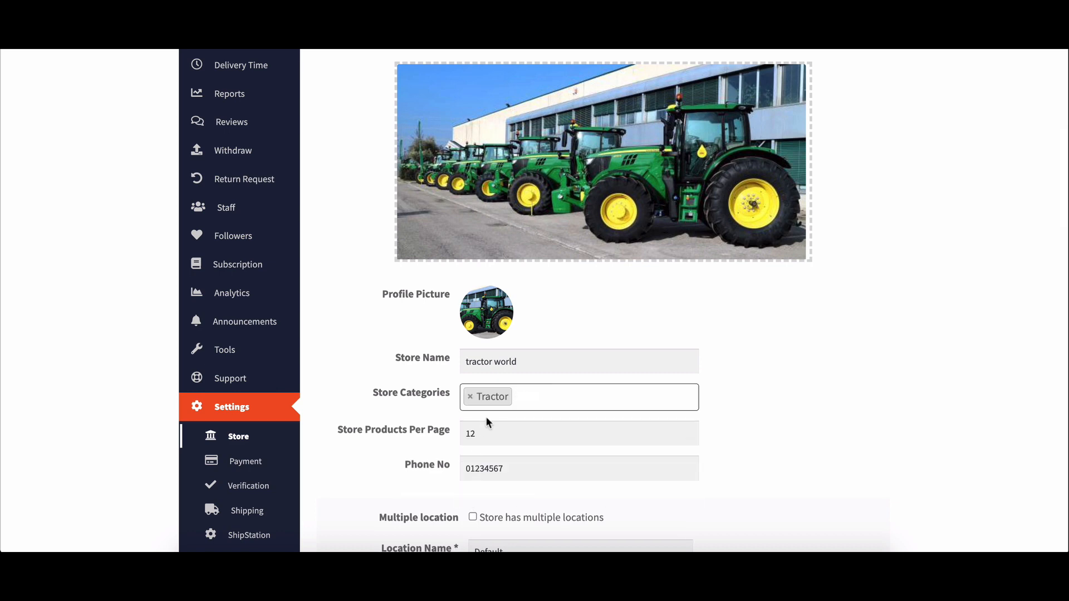
pyautogui.scroll(-3)
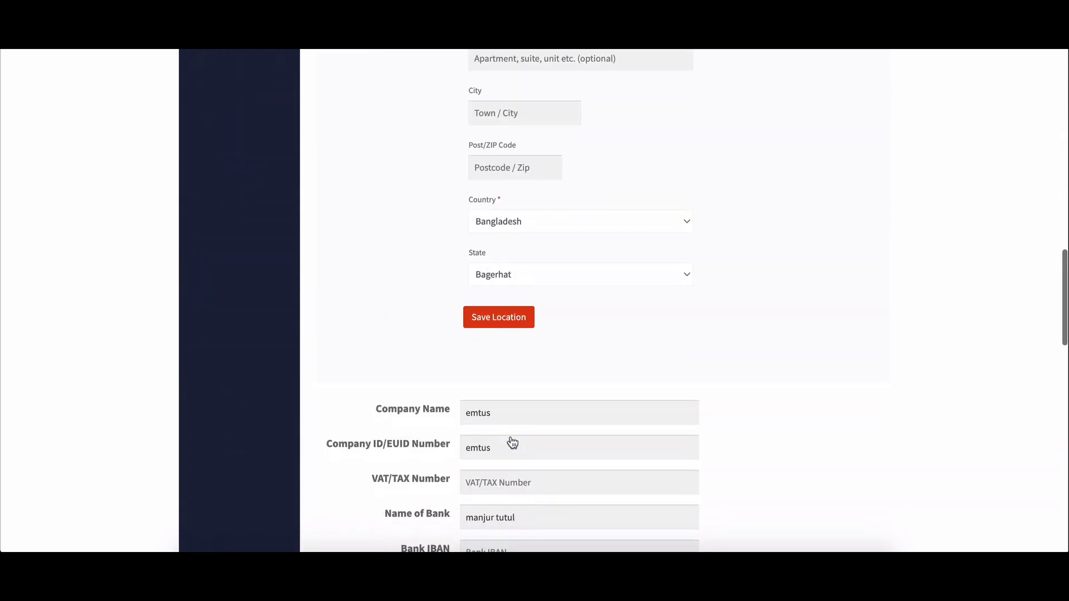
pyautogui.click(498, 317)
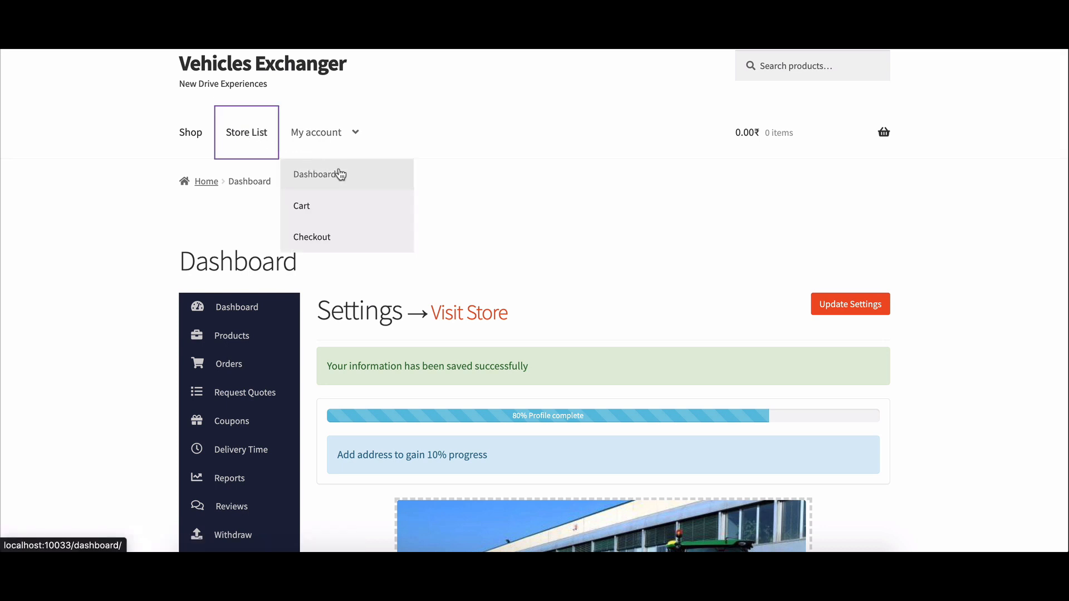
# Open the tractor world store page from the public Store List.
pyautogui.click(246, 132)
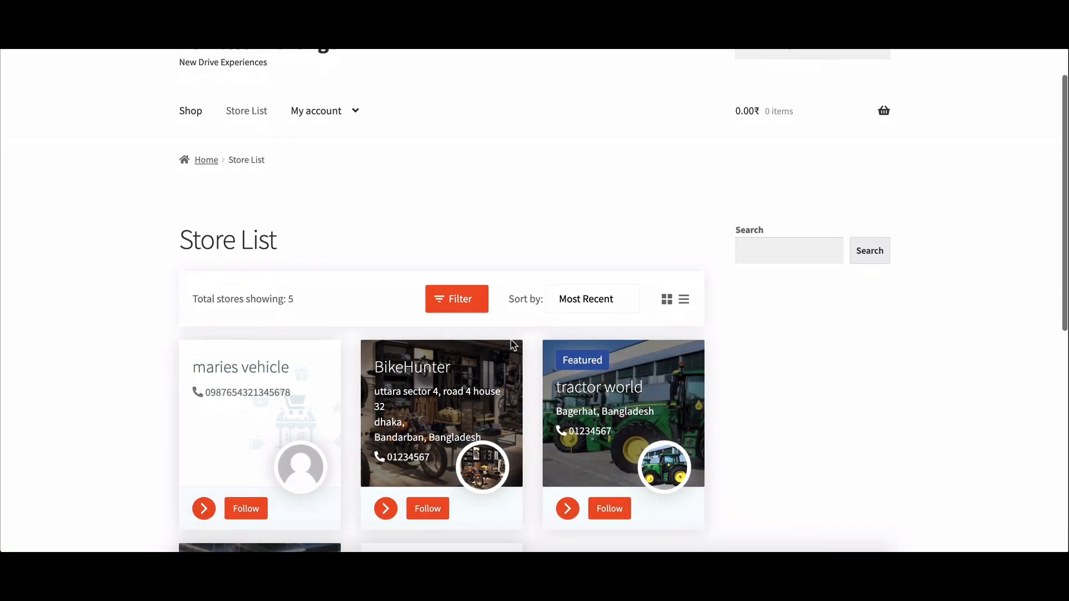
pyautogui.scroll(-3)
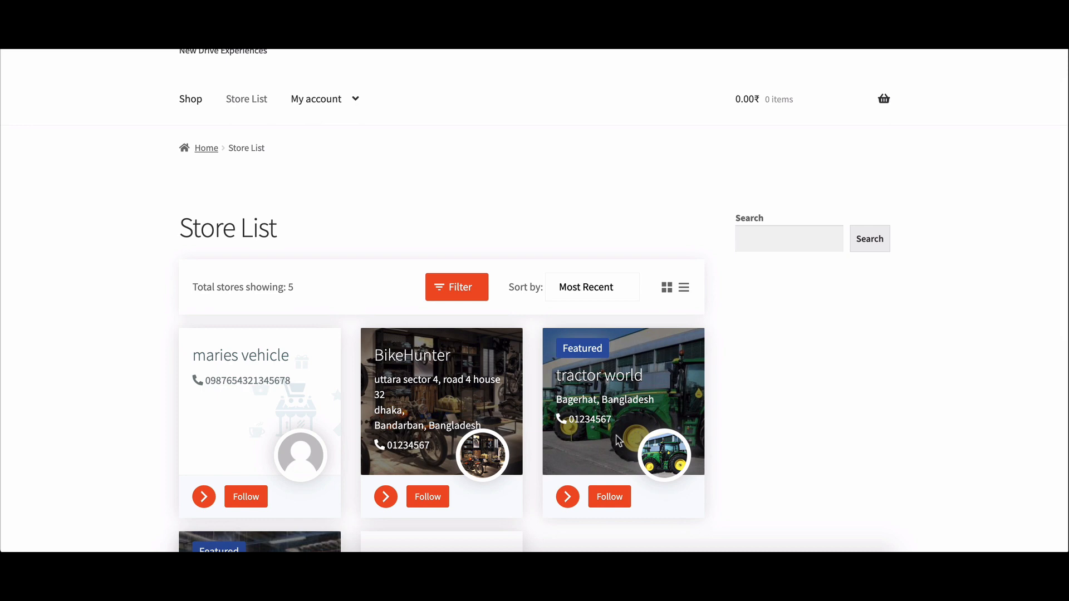
pyautogui.click(567, 497)
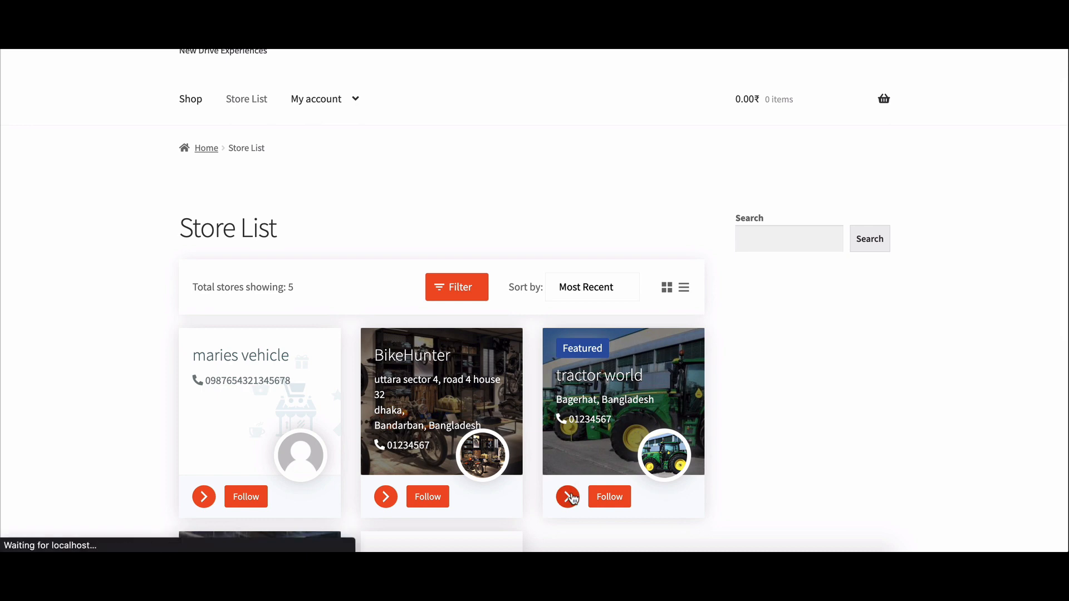
pyautogui.click(566, 496)
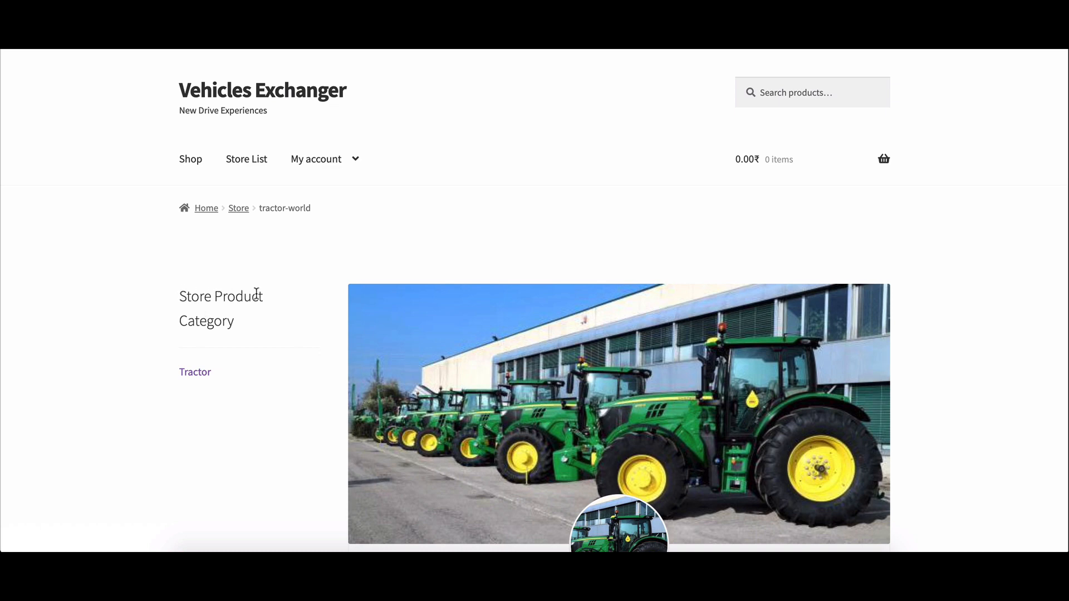
pyautogui.moveTo(200, 362)
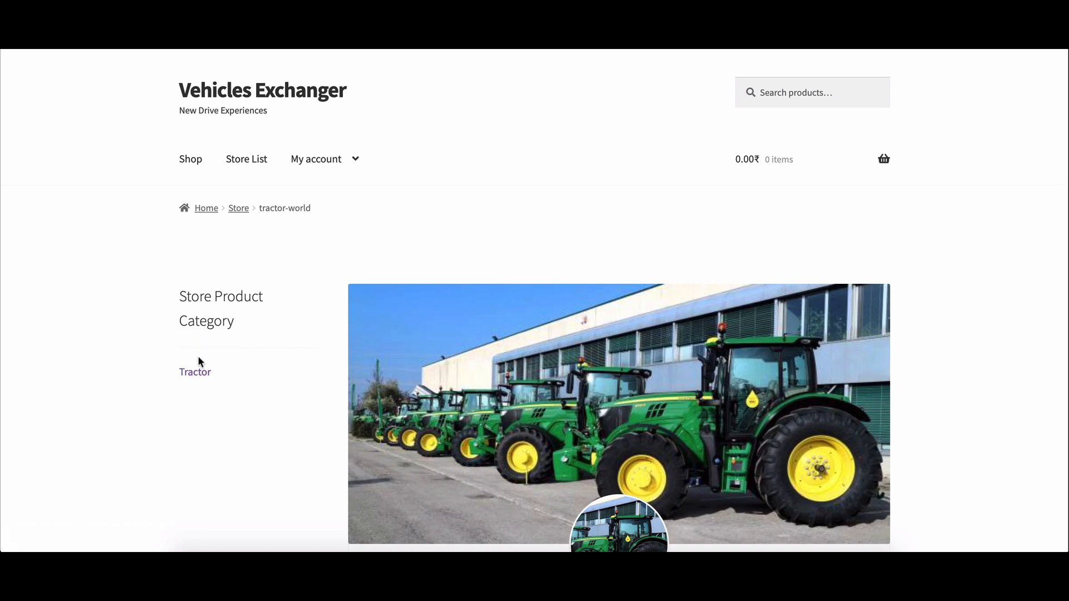
pyautogui.scroll(-3)
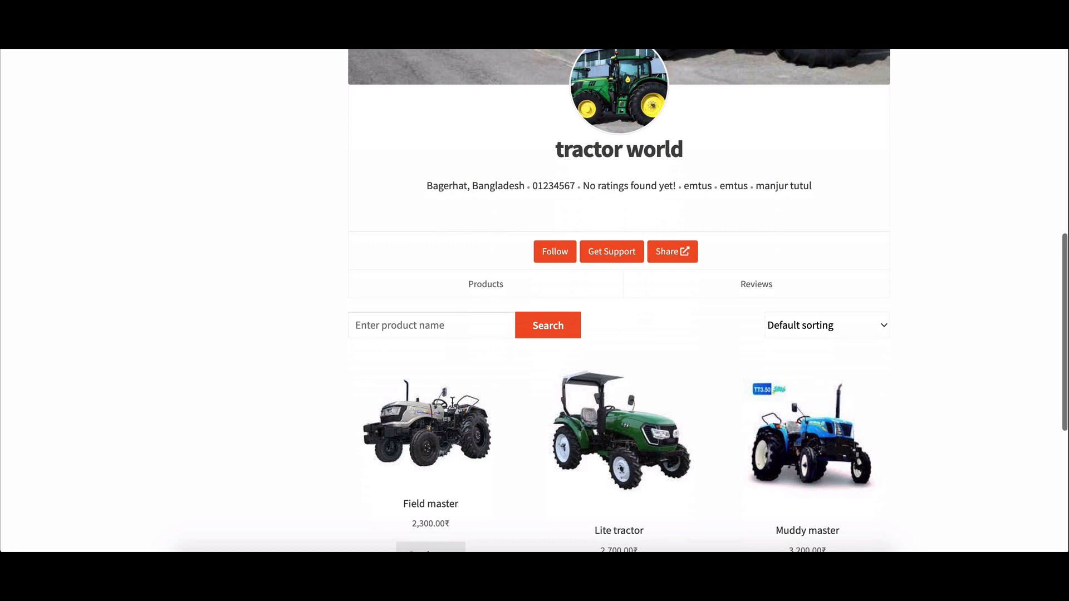
pyautogui.scroll(-3)
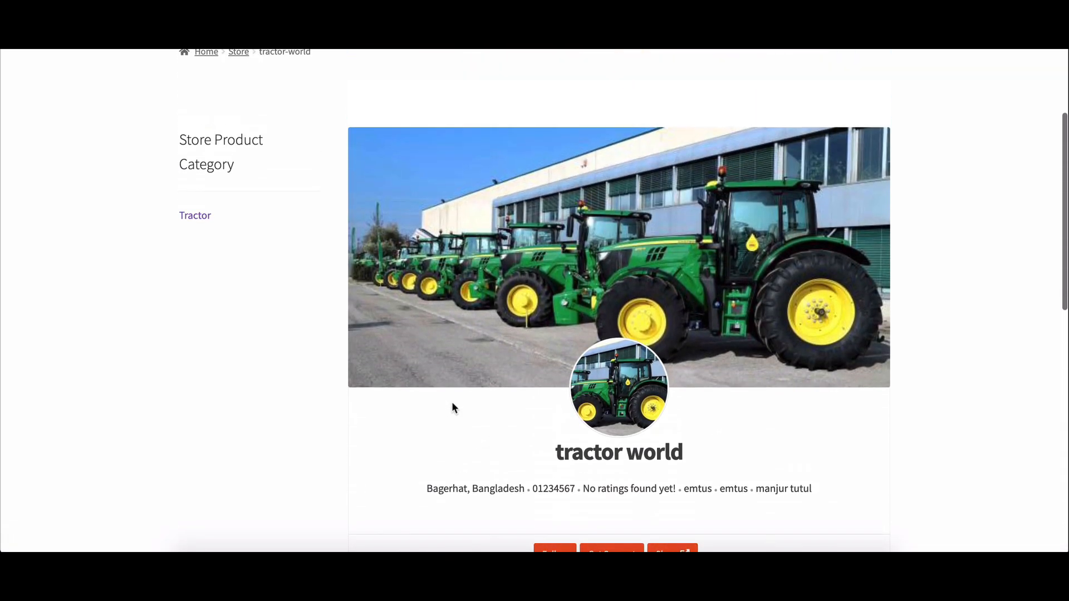
pyautogui.scroll(-3)
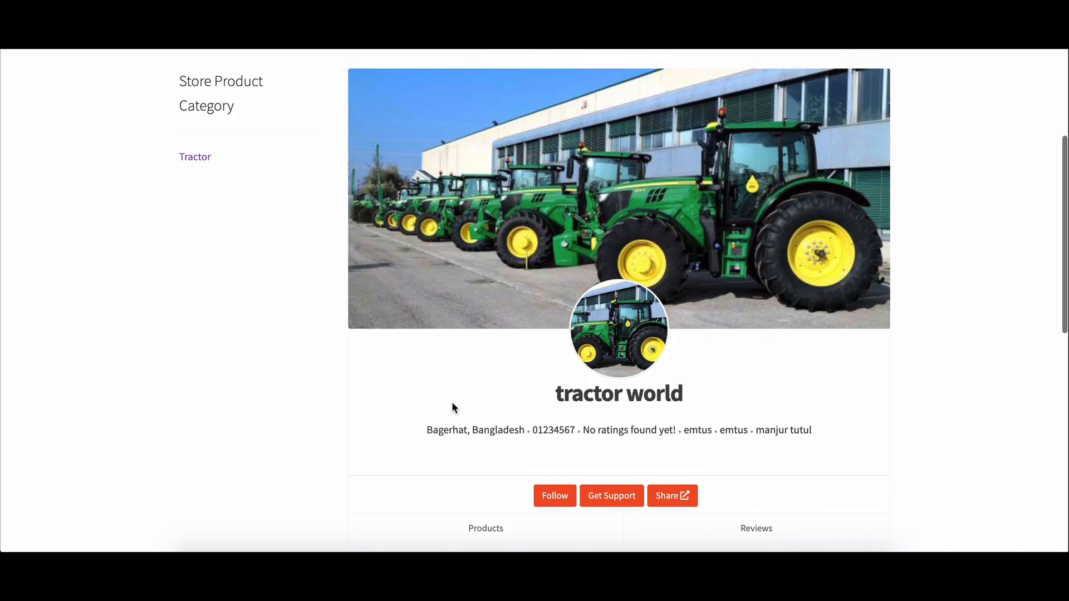